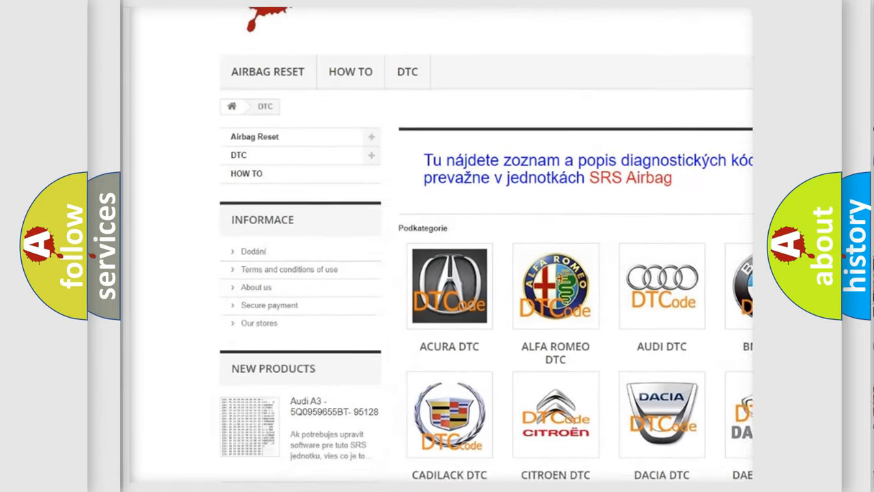
scroll(down, 3)
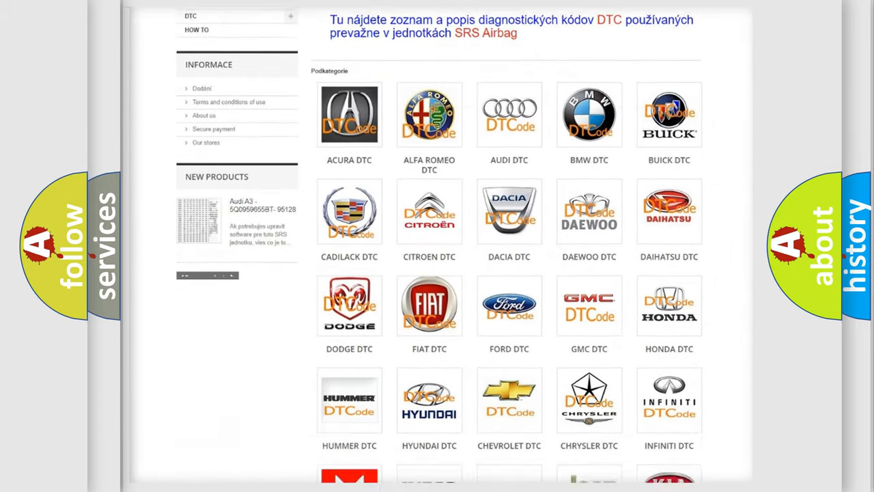
scroll(down, 3)
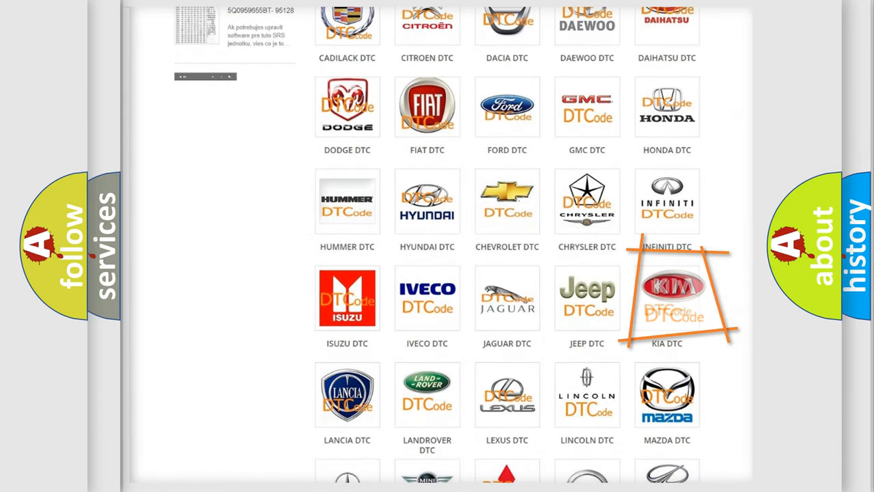